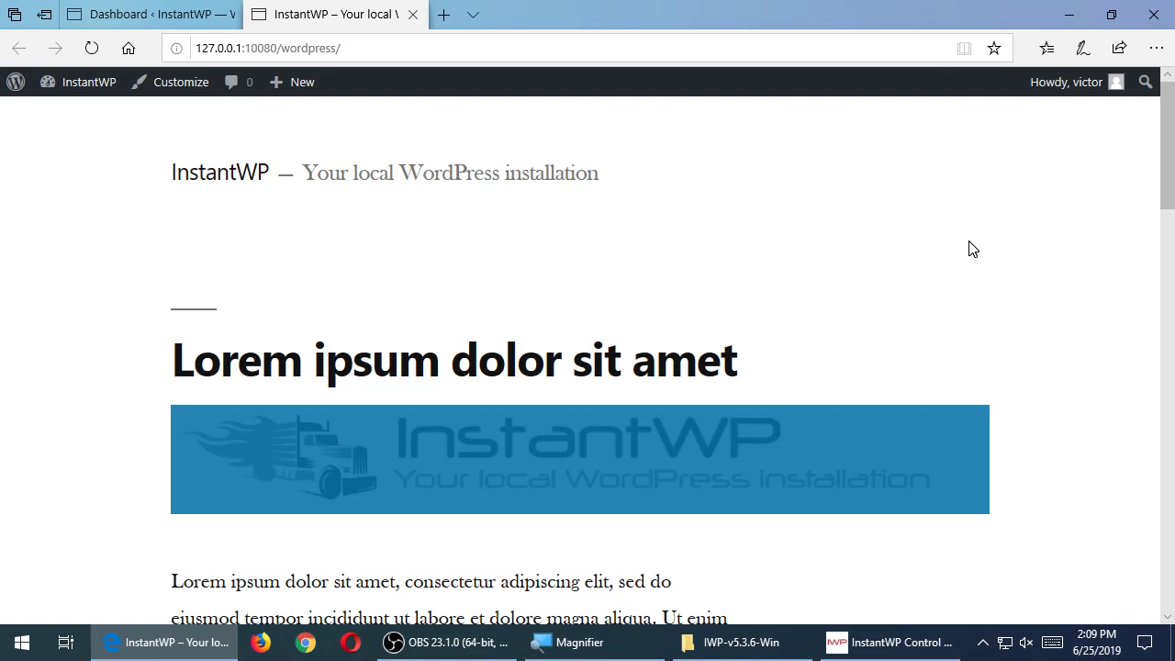
View the WordPress admin dashboard, then return to the InstantWP front page's sample post.
click(147, 14)
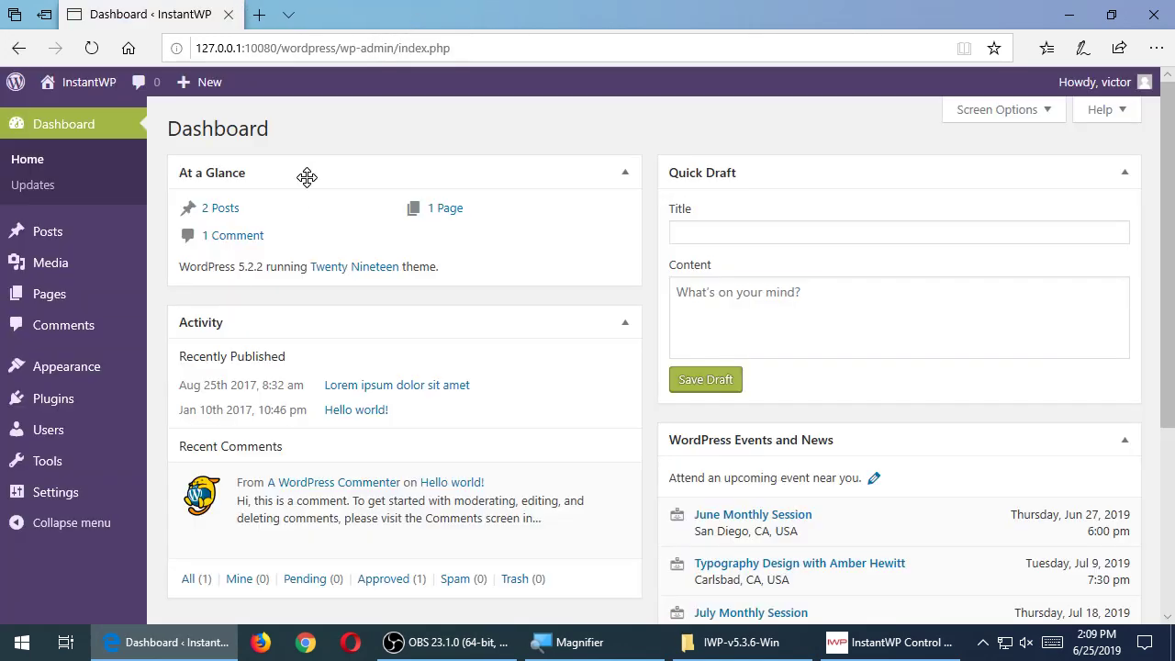
mouse_move(467, 136)
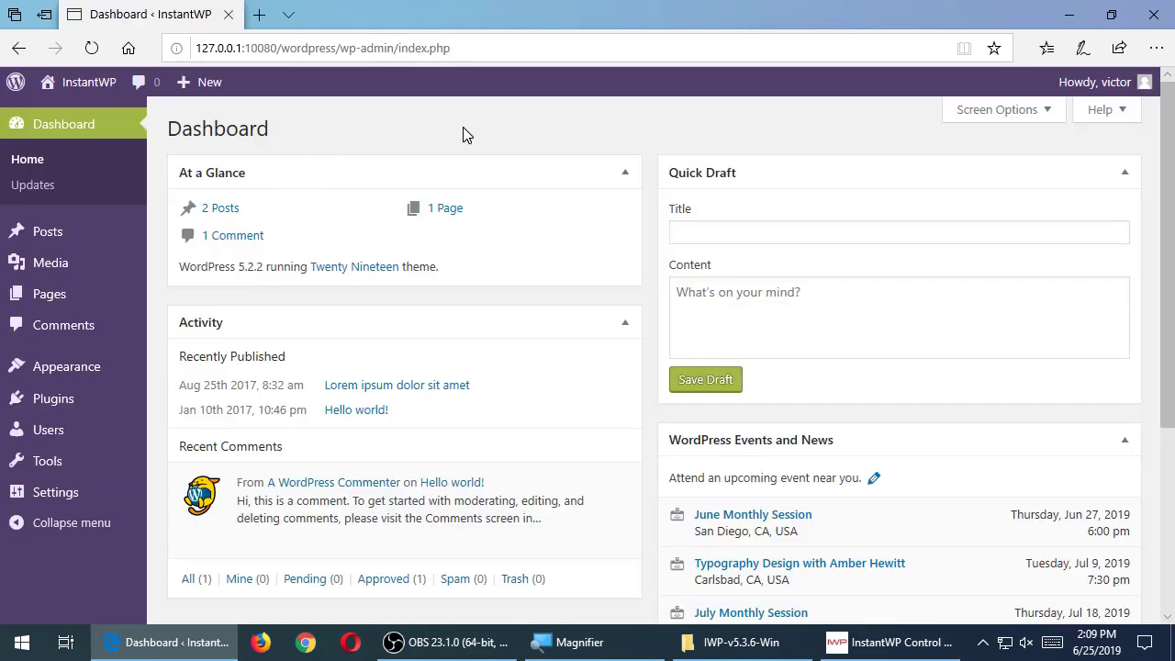
scroll(down, 3)
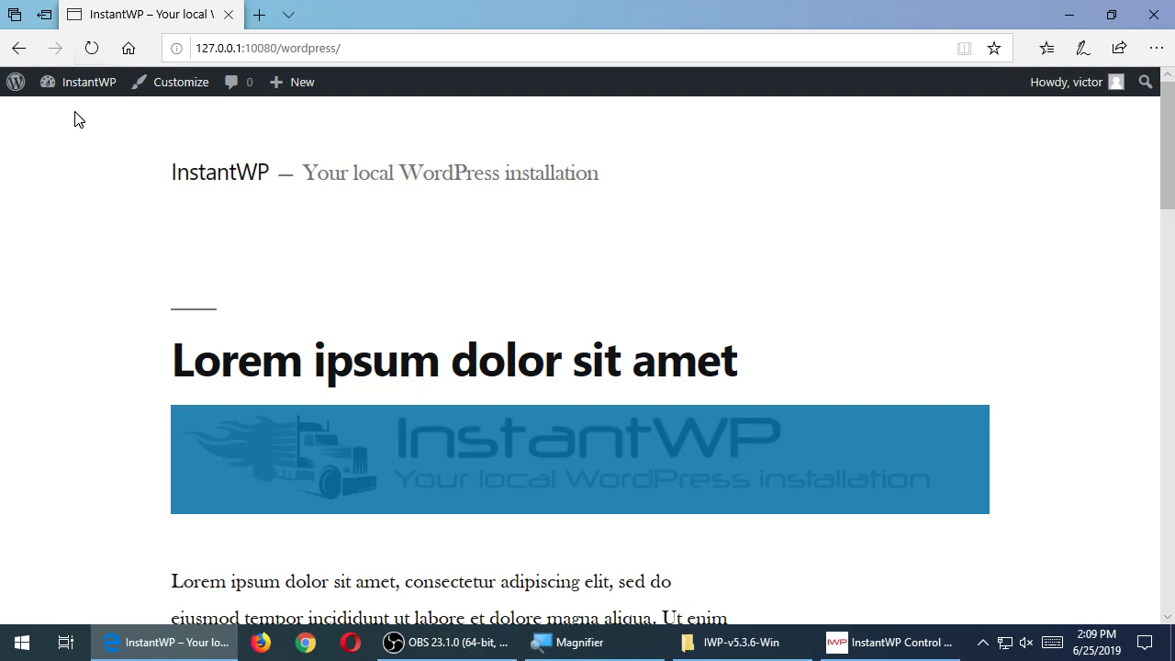
scroll(down, 3)
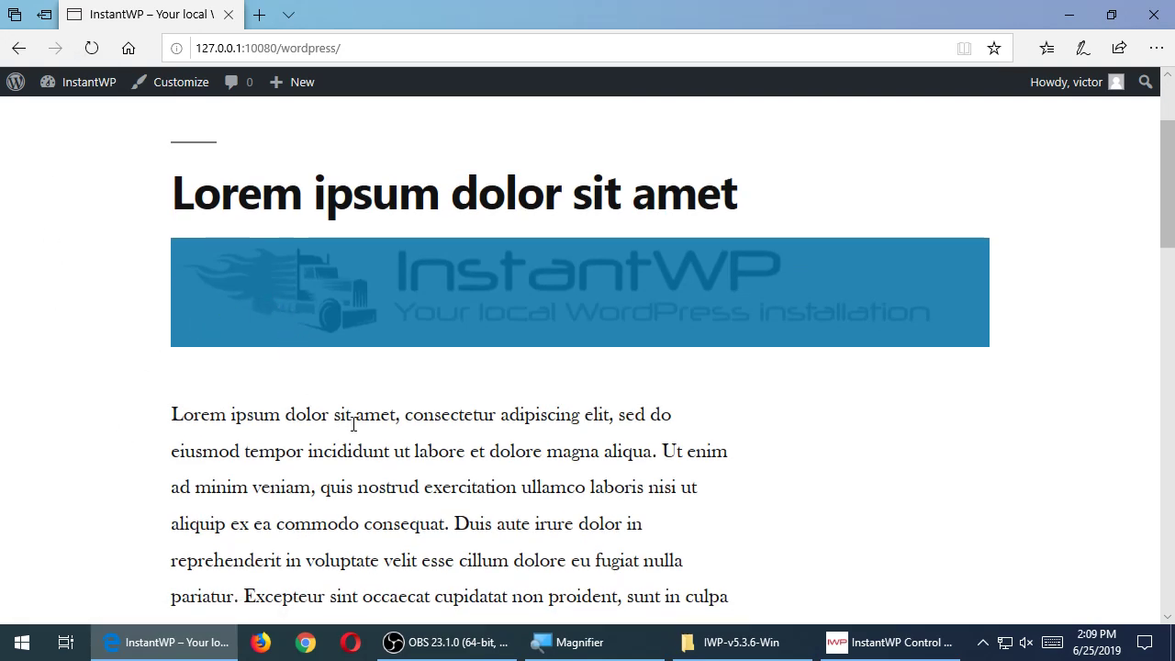
scroll(down, 3)
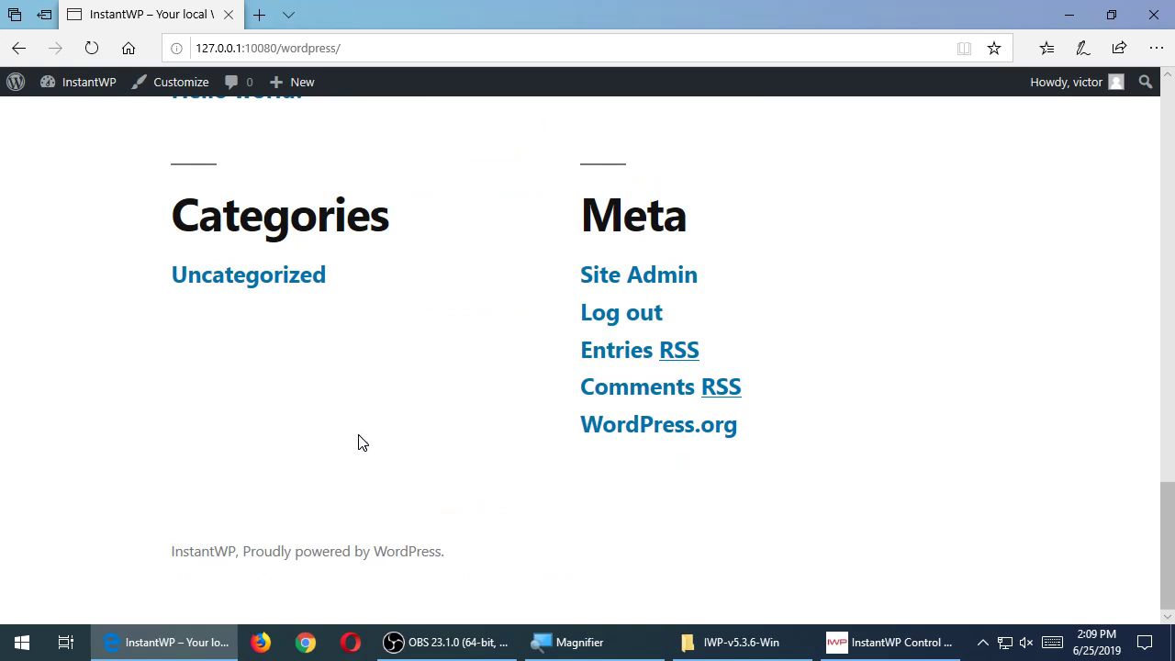
scroll(up, 3)
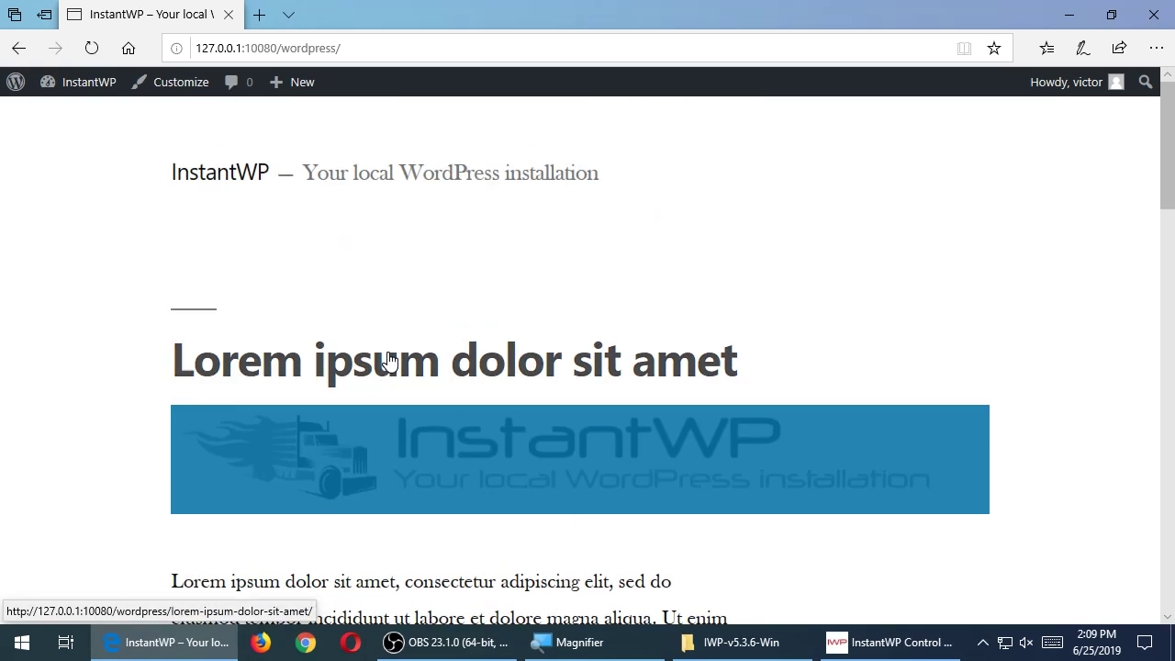
scroll(down, 3)
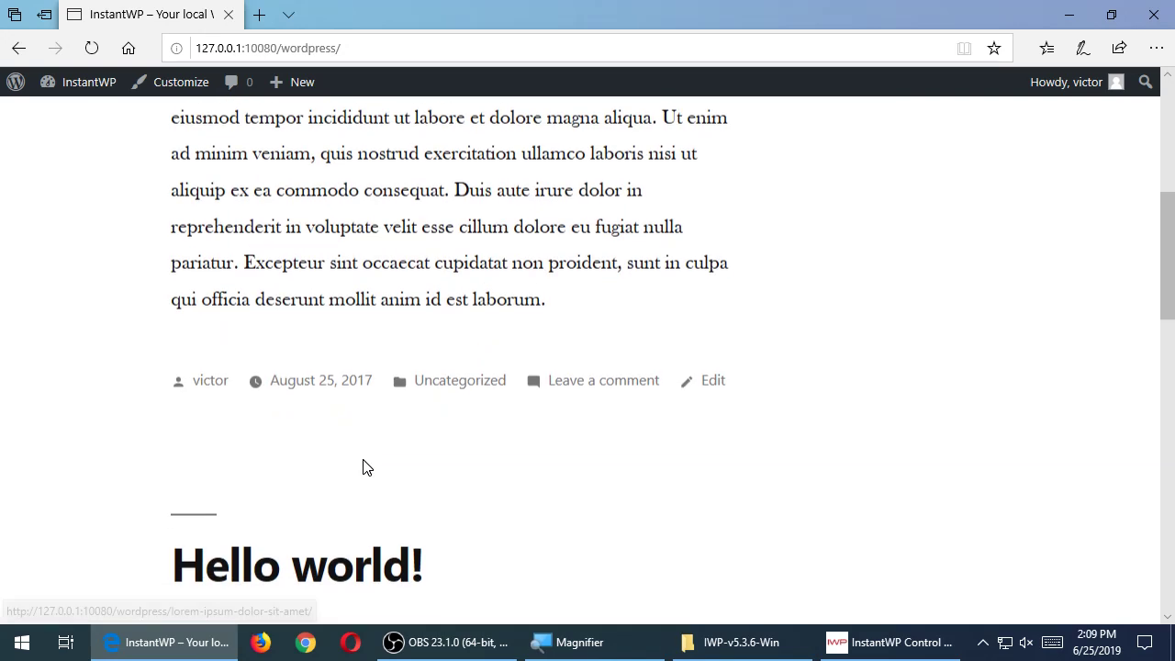
scroll(down, 3)
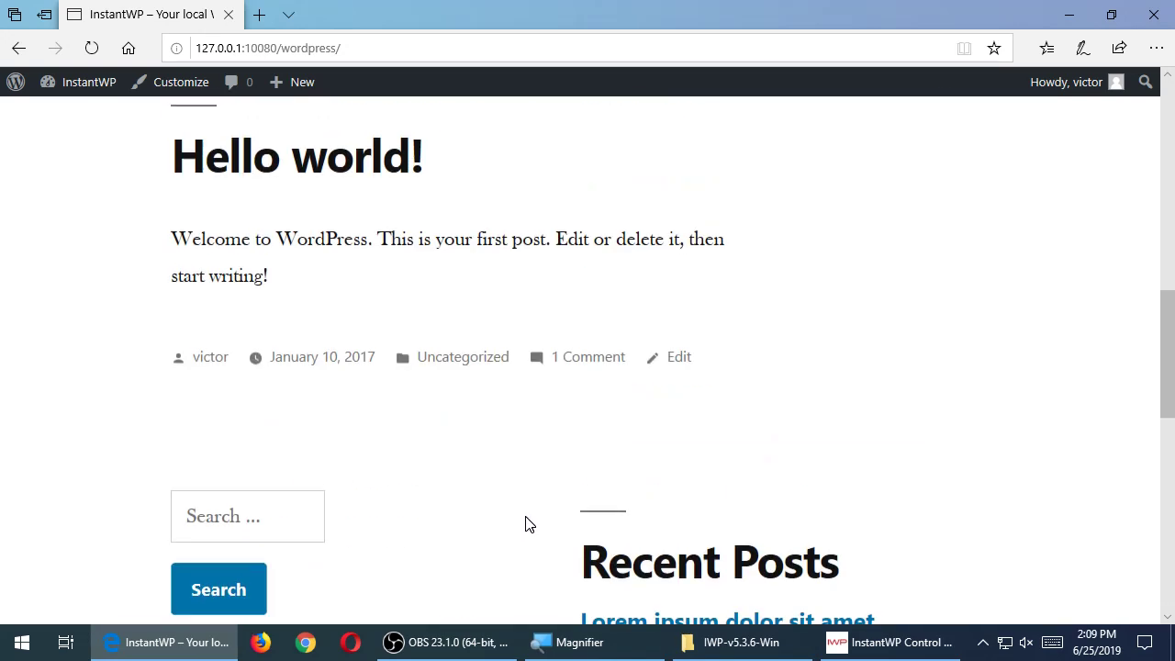
scroll(down, 3)
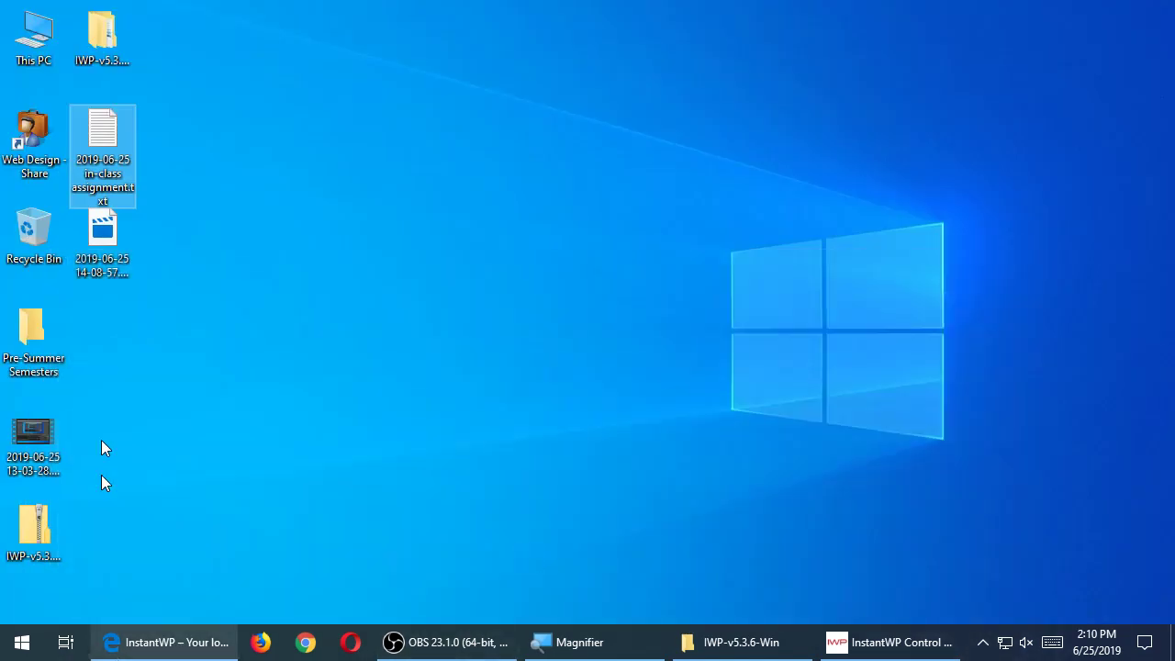
double_click(102, 156)
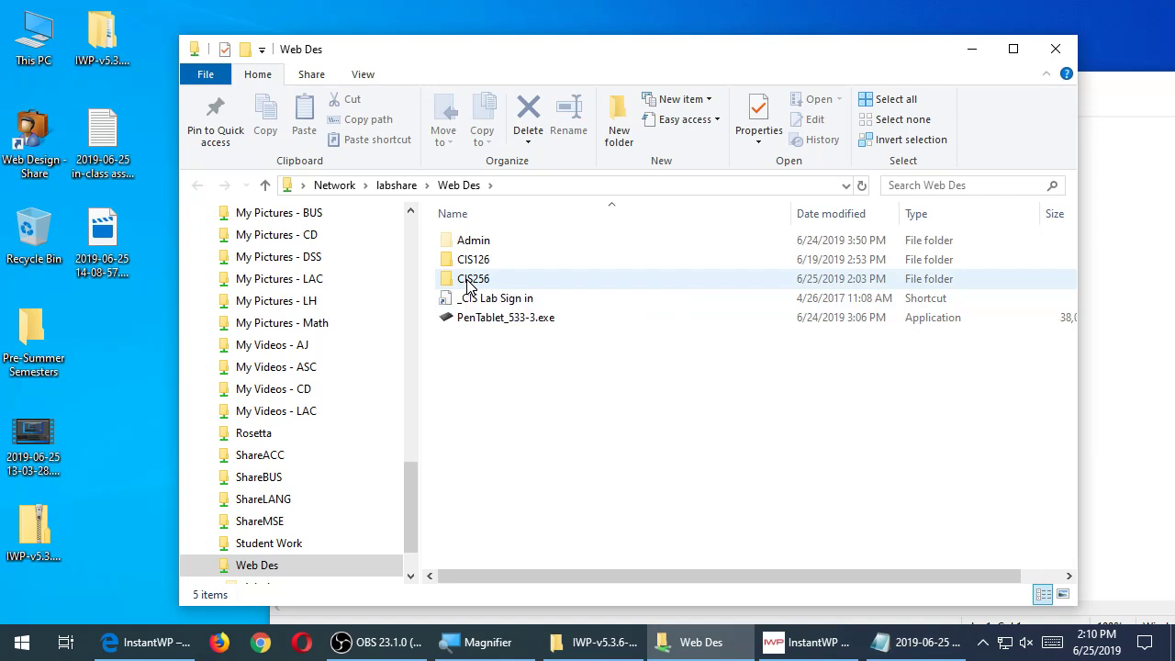
double_click(474, 279)
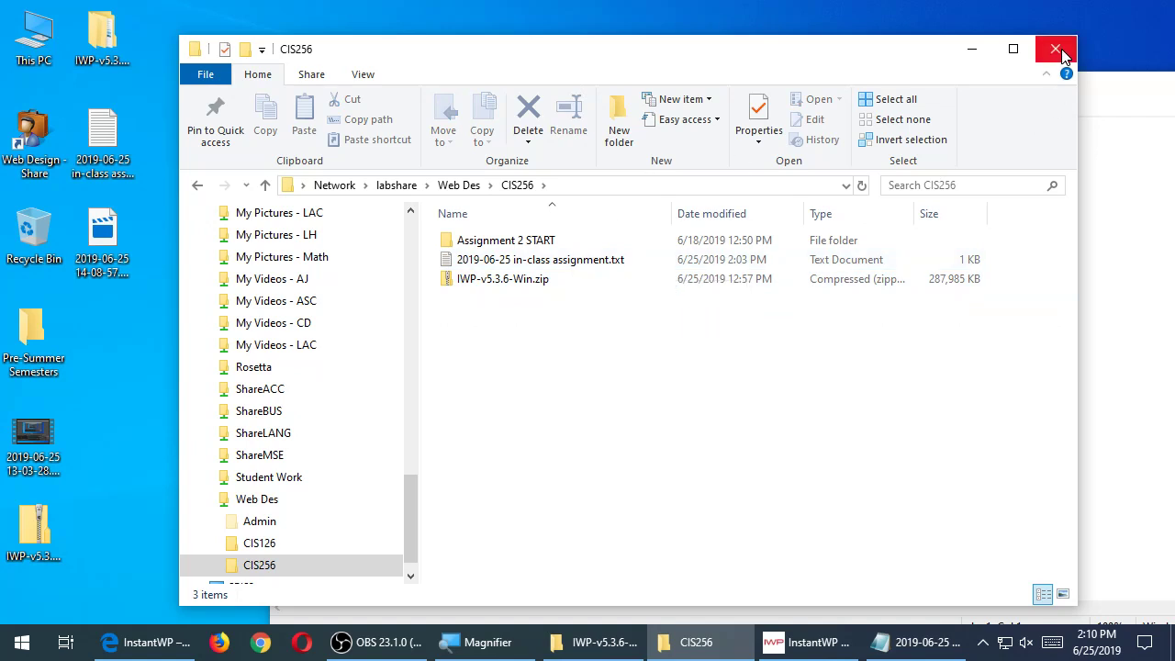
click(1054, 48)
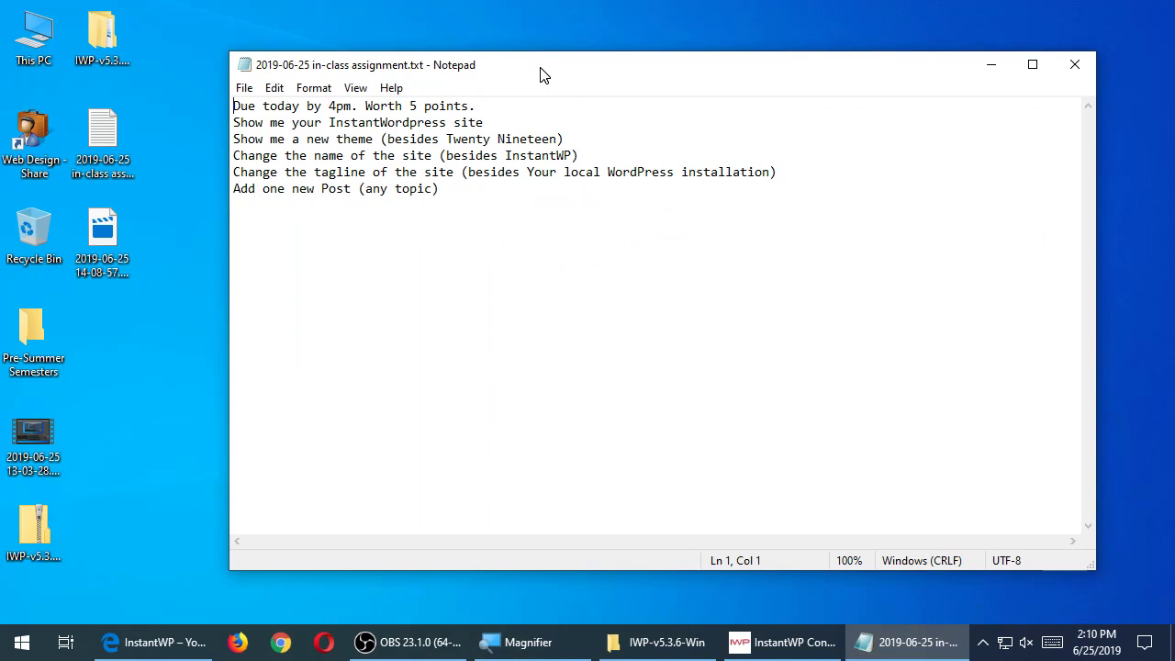
mouse_move(584, 95)
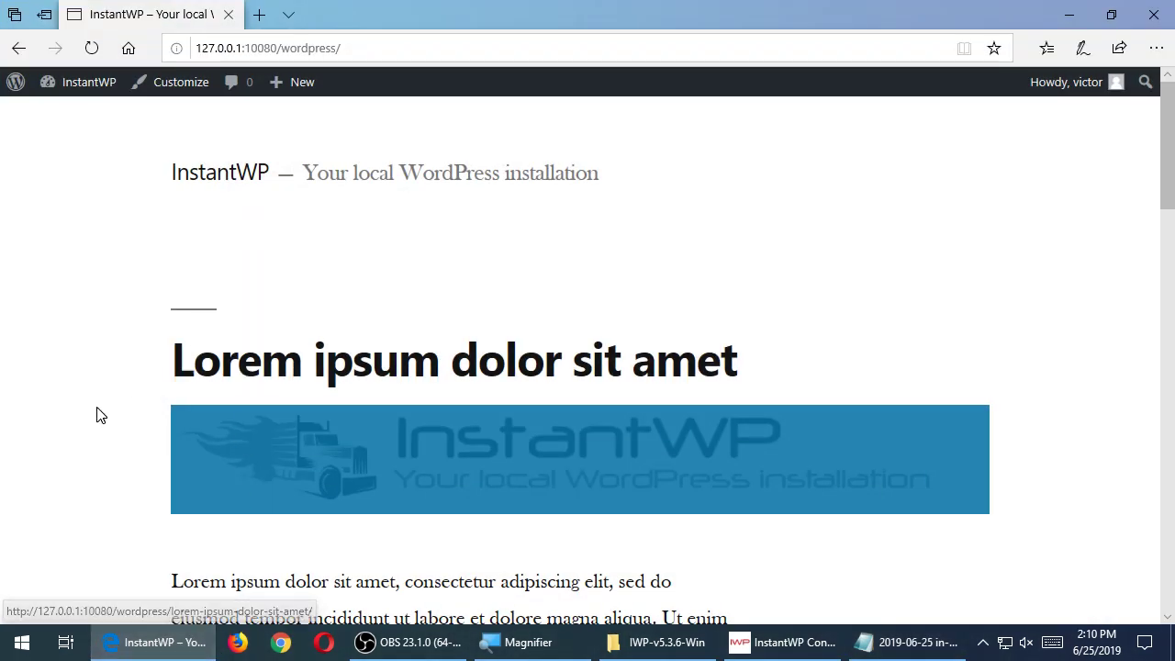
Scroll through the front page and restore the Notepad assignment checklist over the browser.
scroll(down, 3)
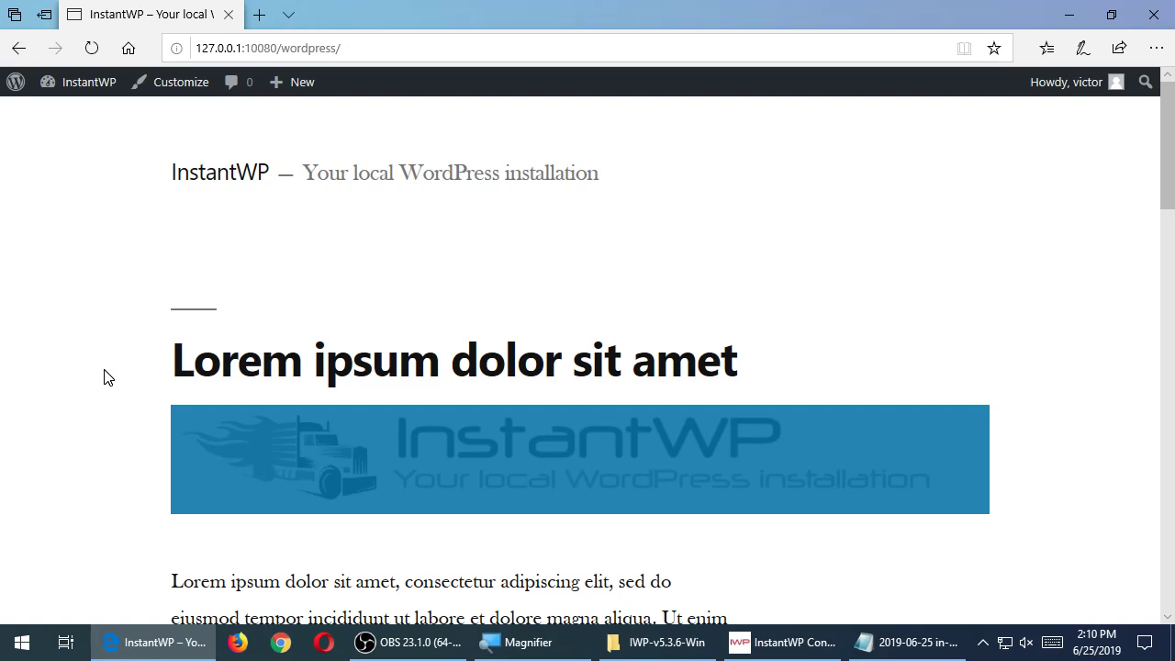
mouse_move(904, 643)
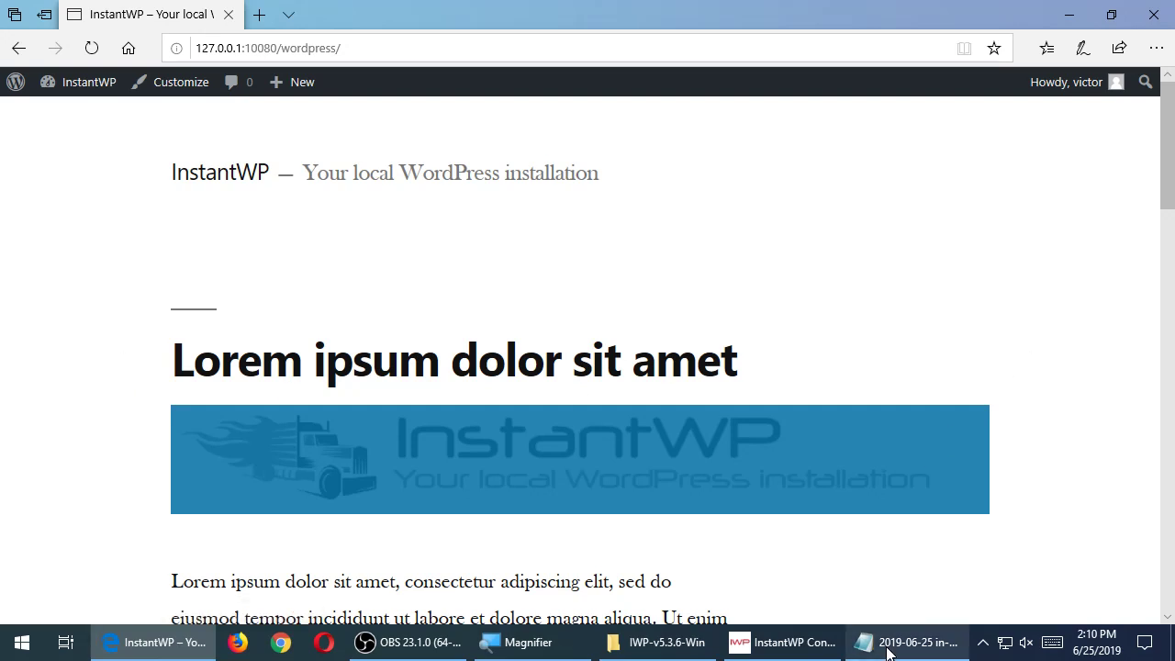
click(907, 643)
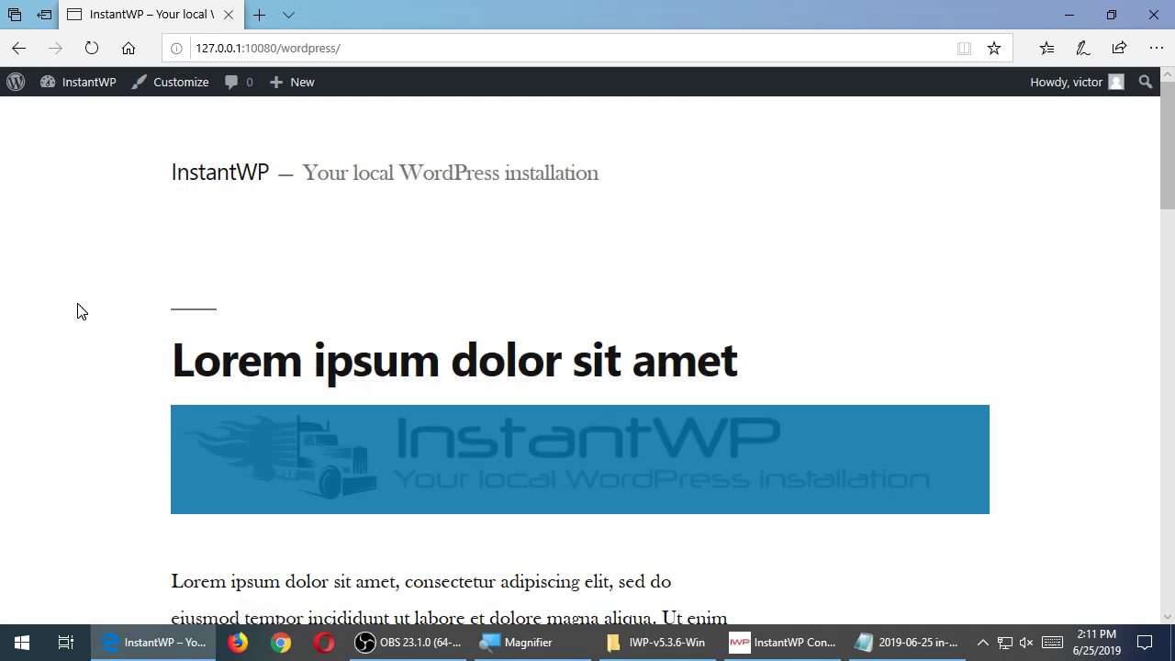
click(907, 643)
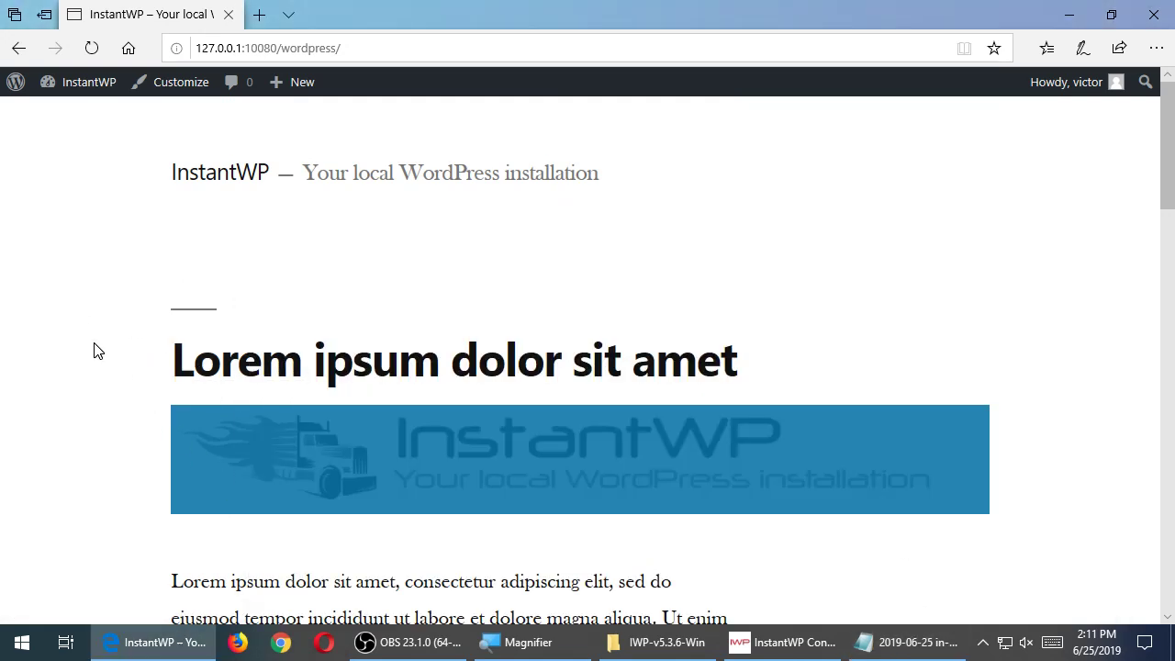
scroll(down, 3)
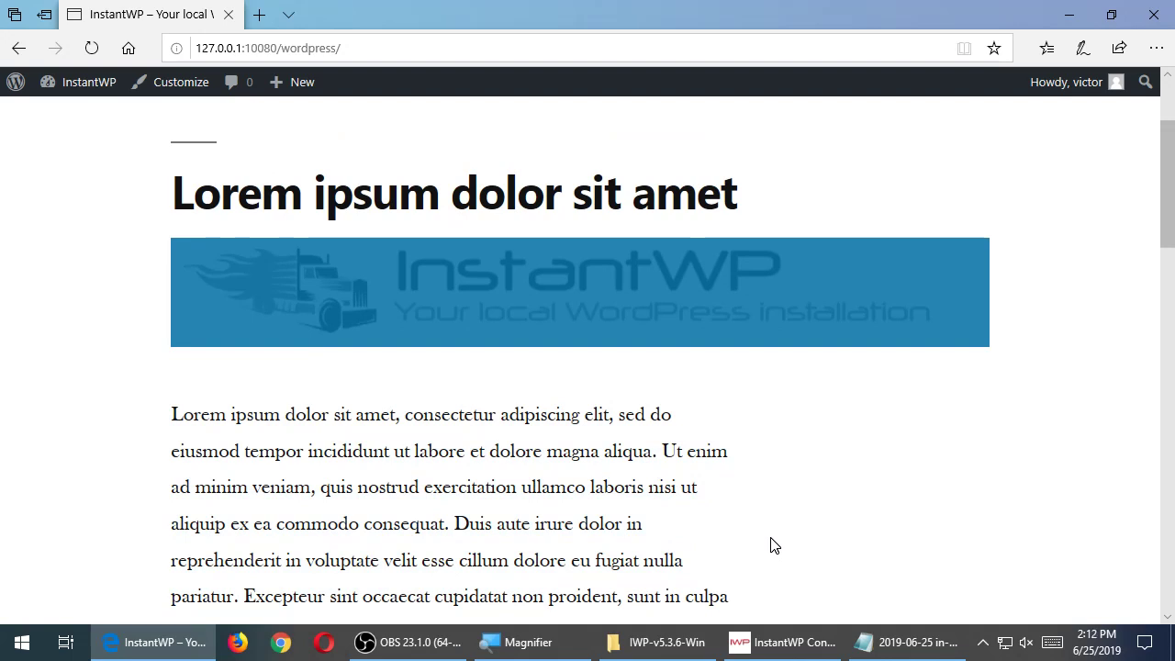
click(907, 643)
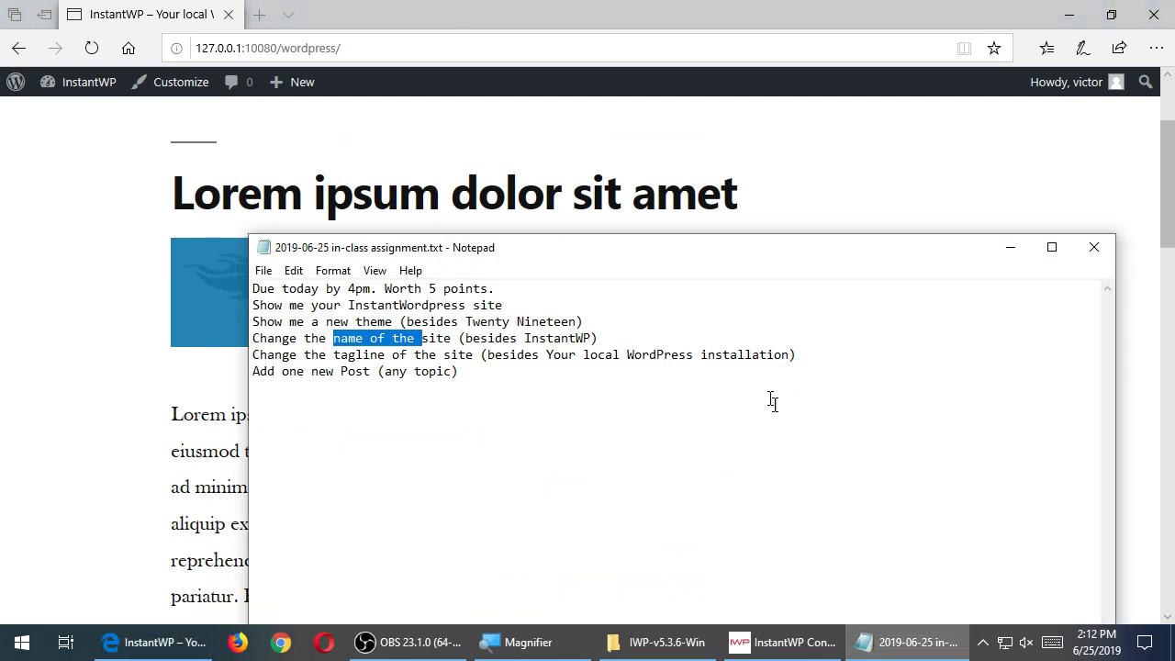
mouse_move(788, 420)
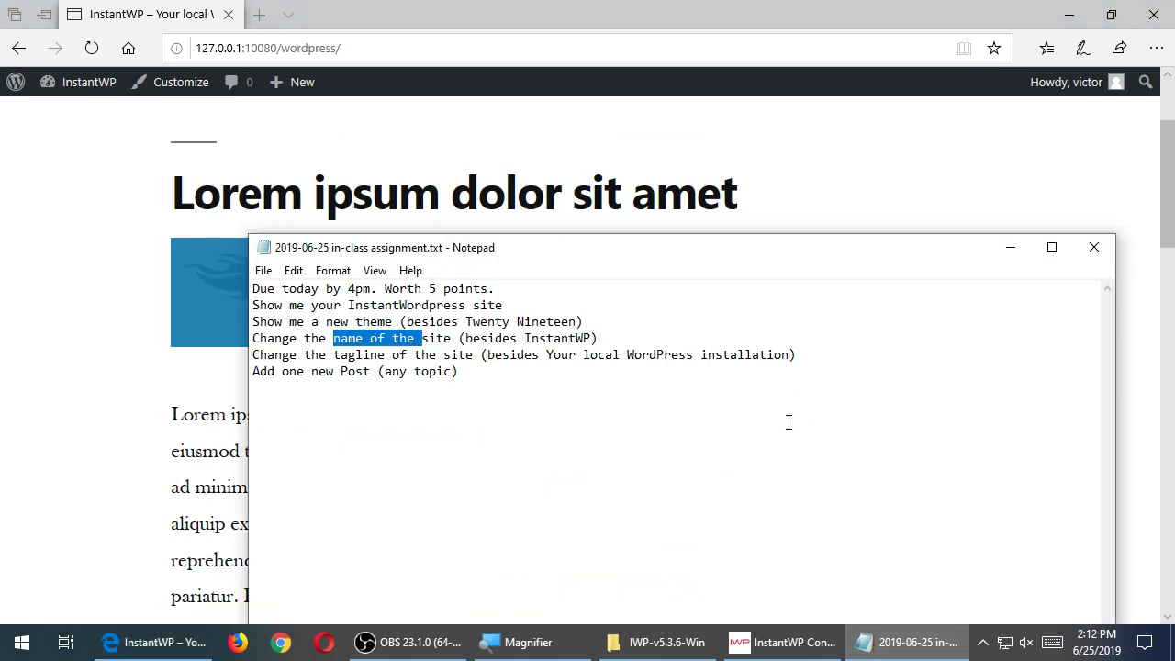